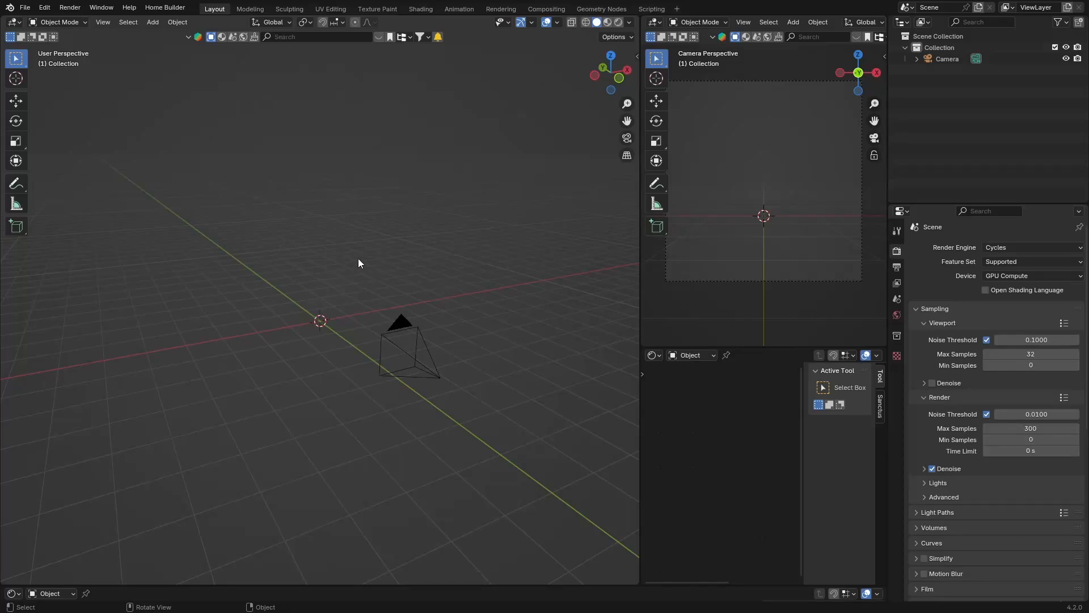
{"action": "mouse_move", "coordinate": [359, 261]}
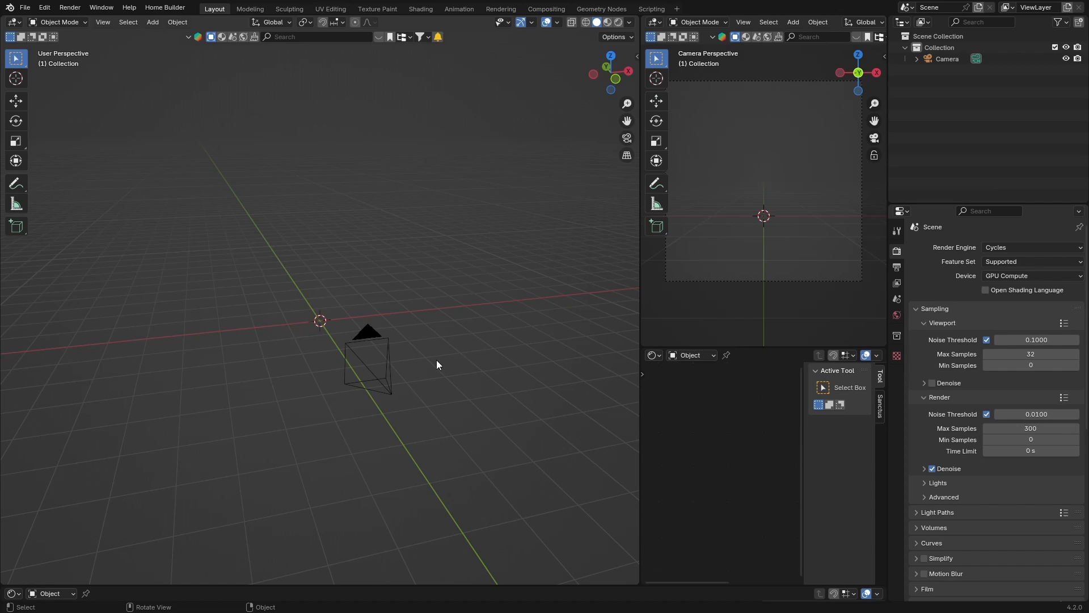
{"action": "mouse_move", "coordinate": [354, 352]}
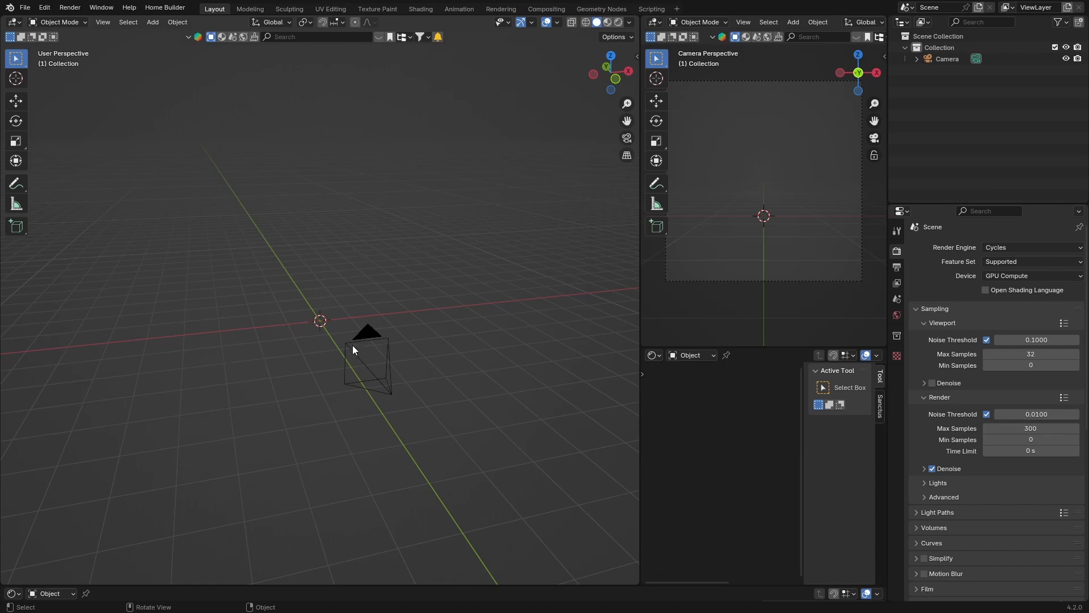
{"action": "mouse_move", "coordinate": [338, 355]}
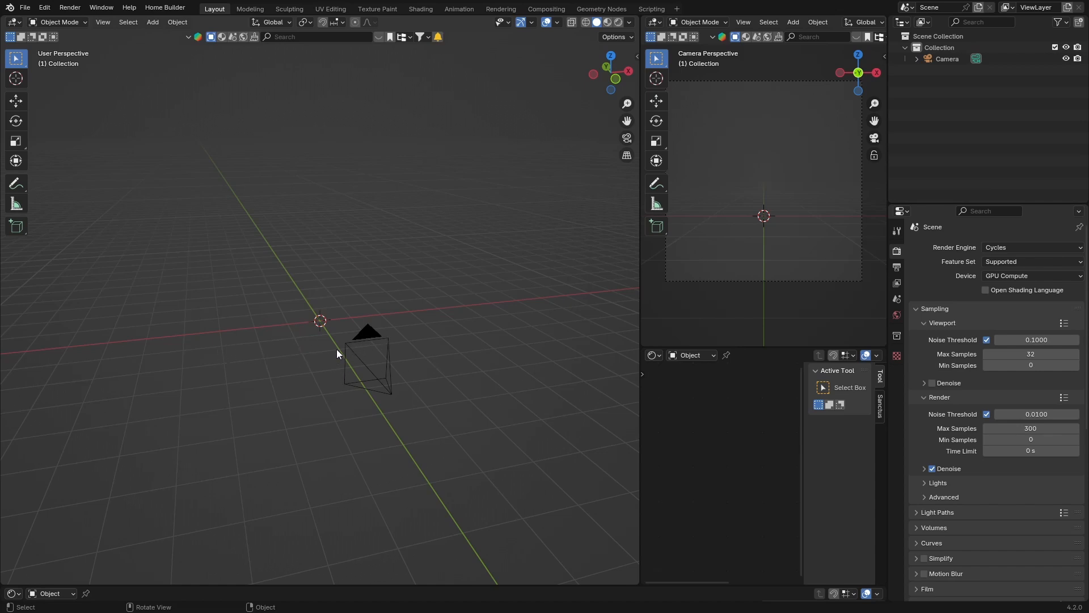
{"action": "mouse_move", "coordinate": [361, 338]}
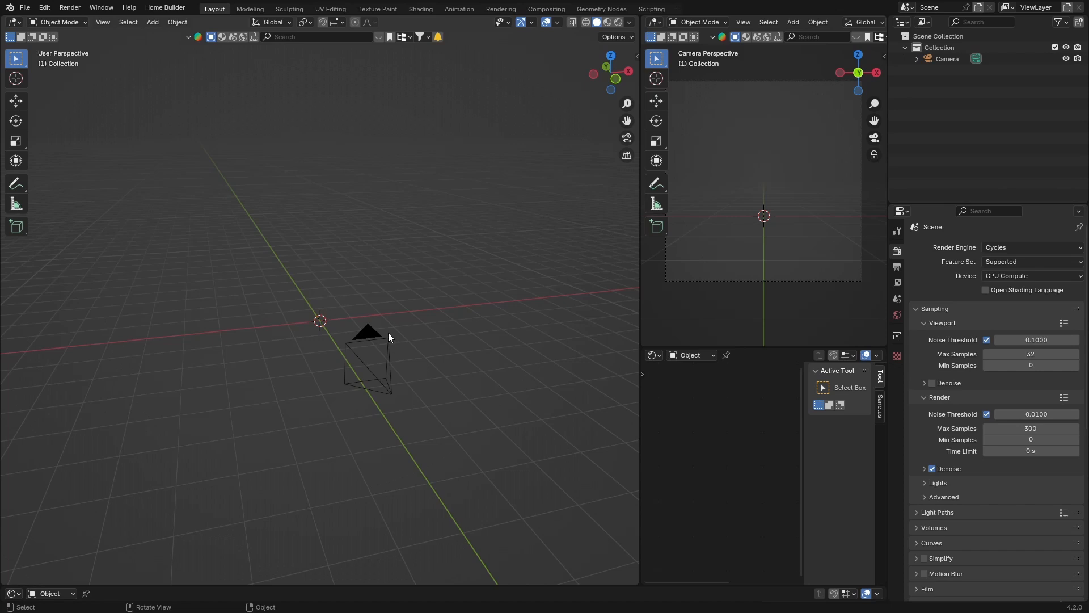
{"action": "mouse_move", "coordinate": [340, 344]}
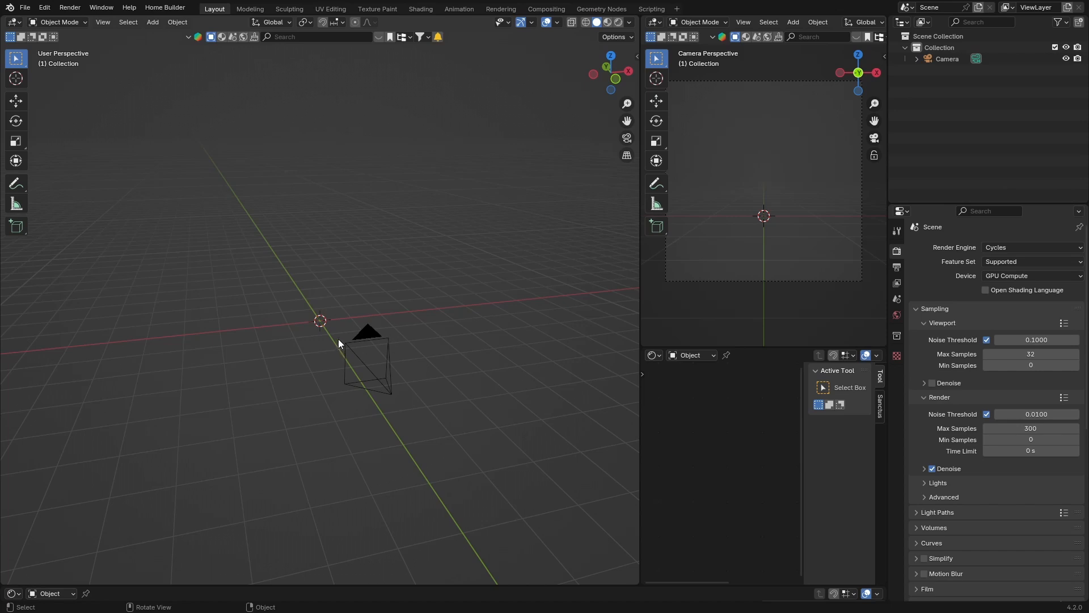
{"action": "mouse_move", "coordinate": [308, 348]}
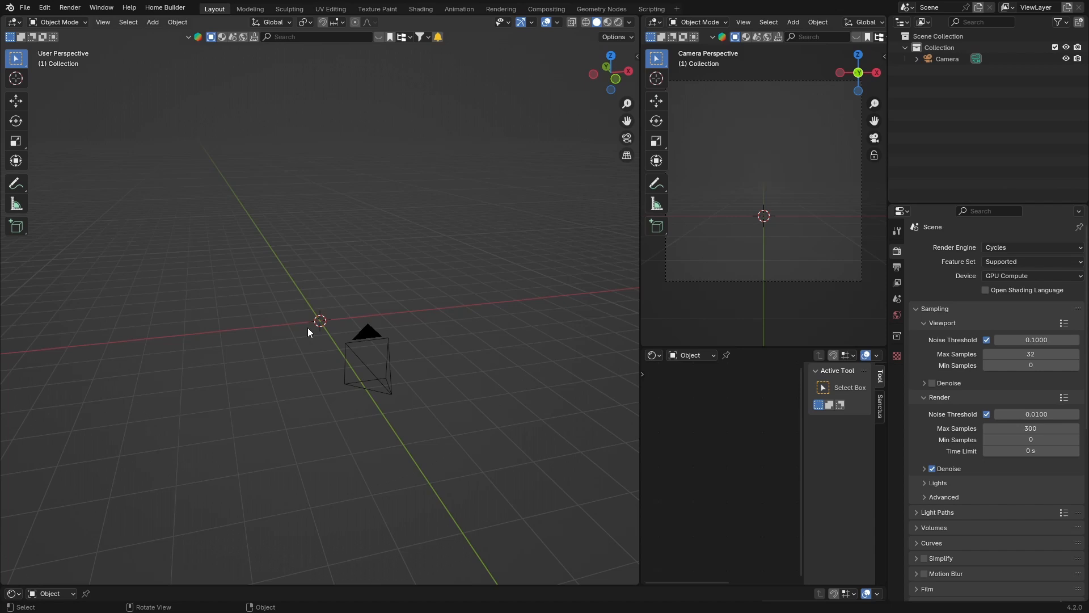
{"action": "mouse_move", "coordinate": [279, 345]}
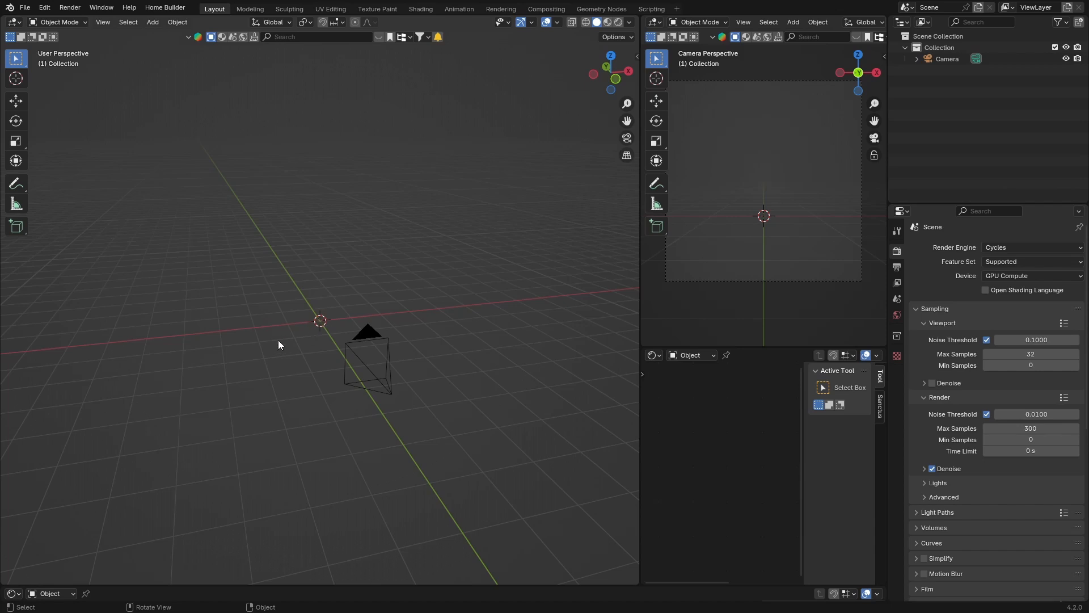
{"action": "mouse_move", "coordinate": [435, 322]}
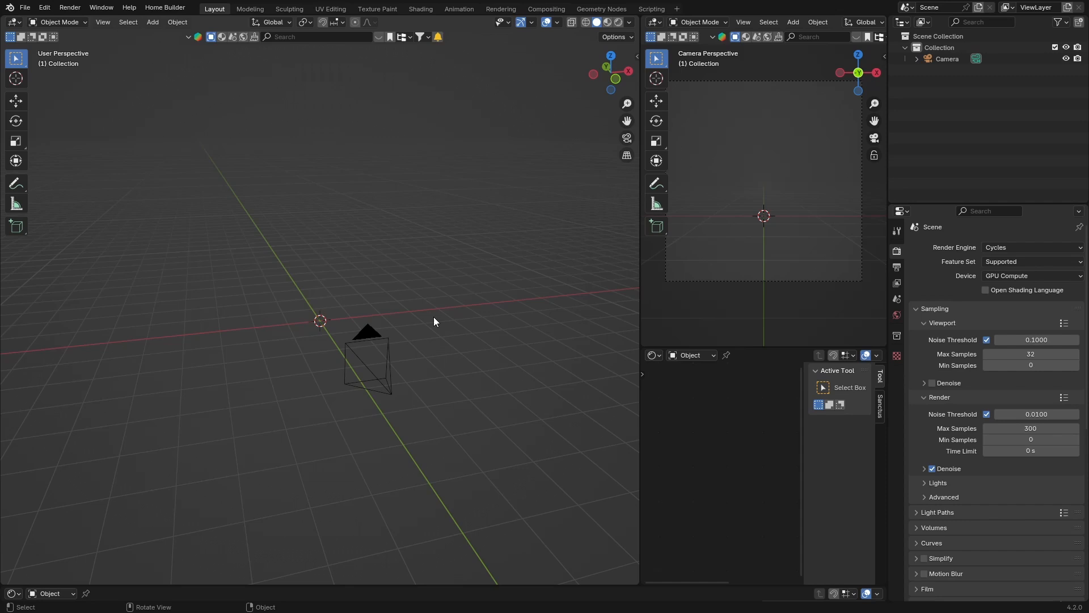
{"action": "mouse_move", "coordinate": [312, 332]}
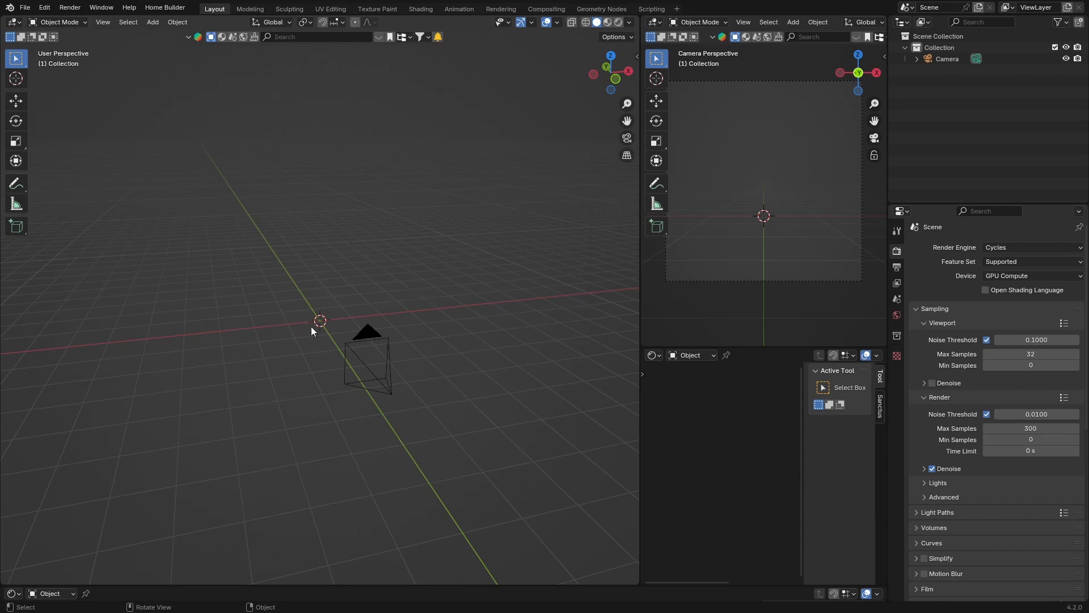
{"action": "mouse_move", "coordinate": [447, 313]}
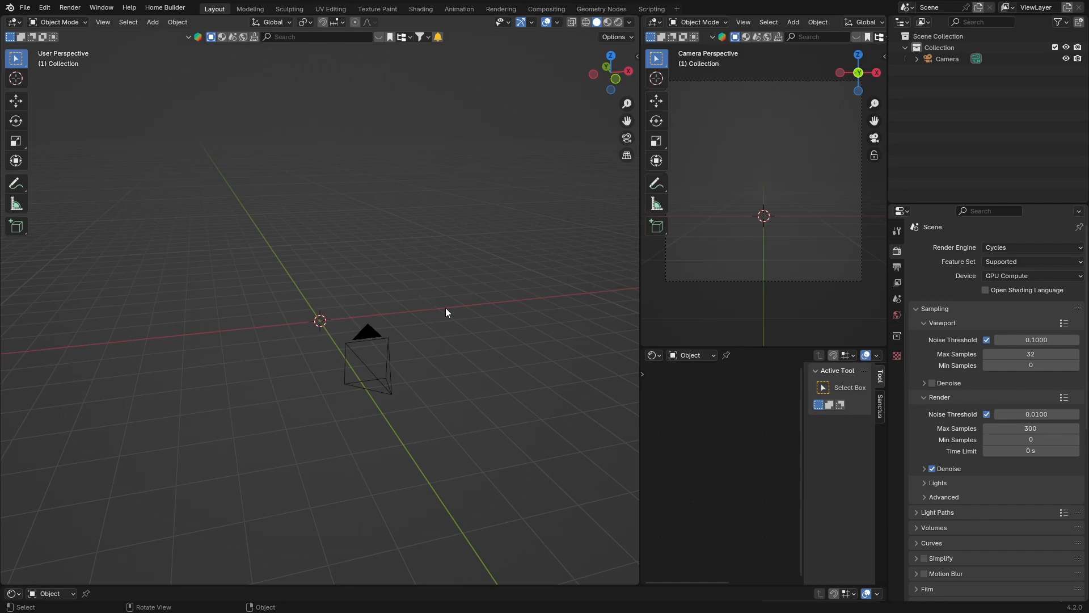
{"action": "mouse_move", "coordinate": [297, 311]}
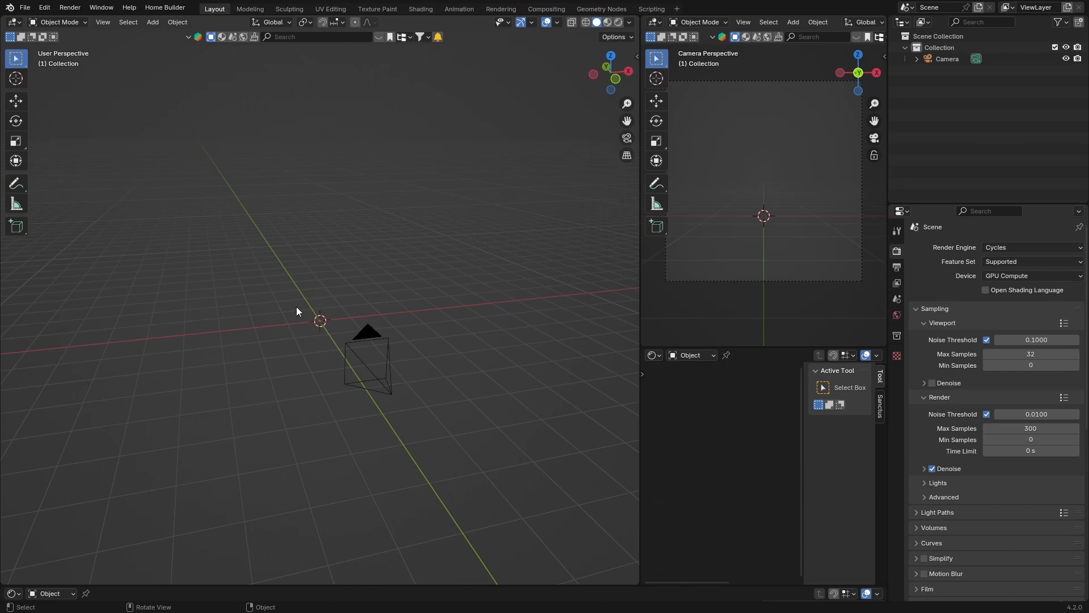
{"action": "mouse_move", "coordinate": [335, 335]}
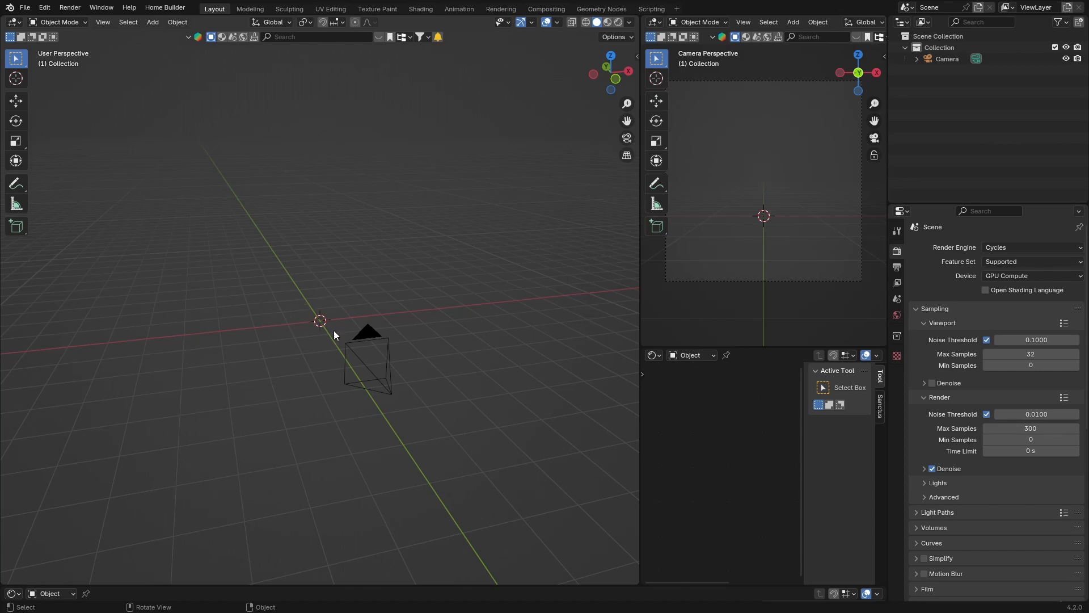
Add a Suzanne monkey head mesh at the scene origin.
{"action": "left_click", "coordinate": [152, 21]}
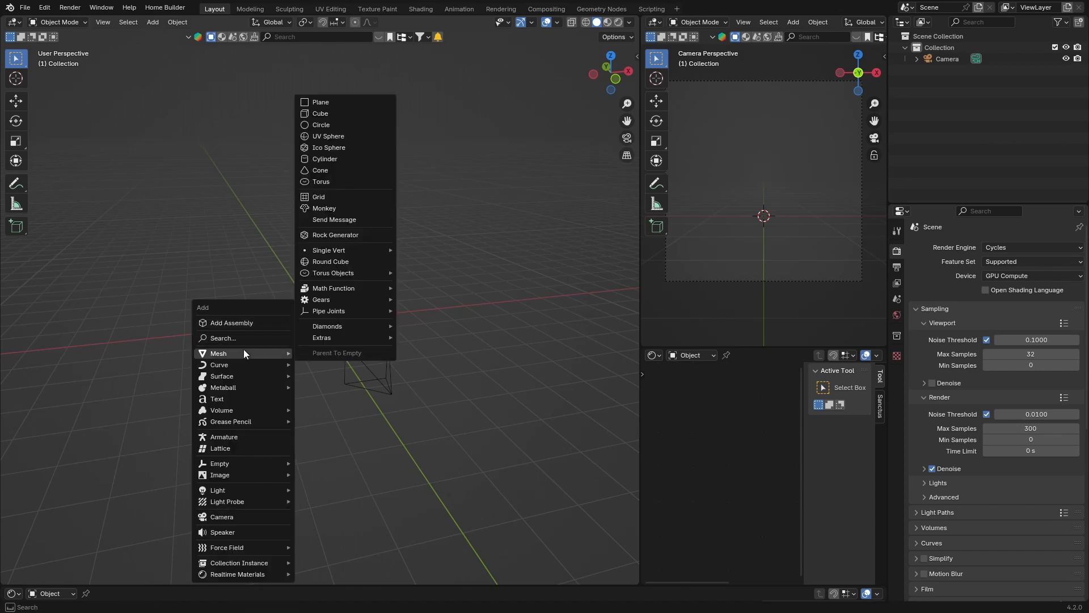
{"action": "mouse_move", "coordinate": [331, 209]}
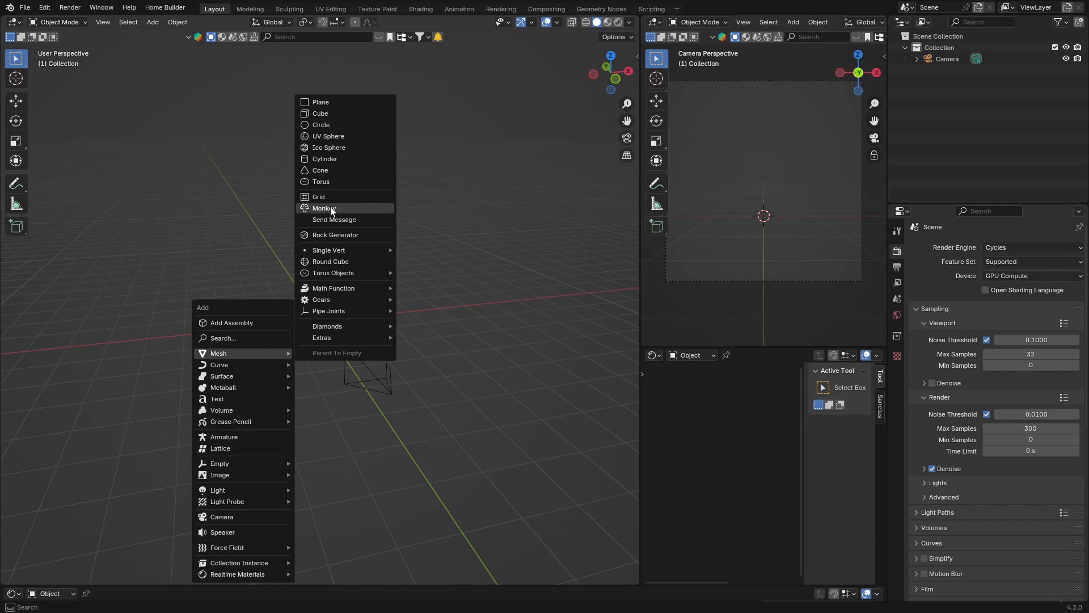
{"action": "left_click", "coordinate": [325, 207]}
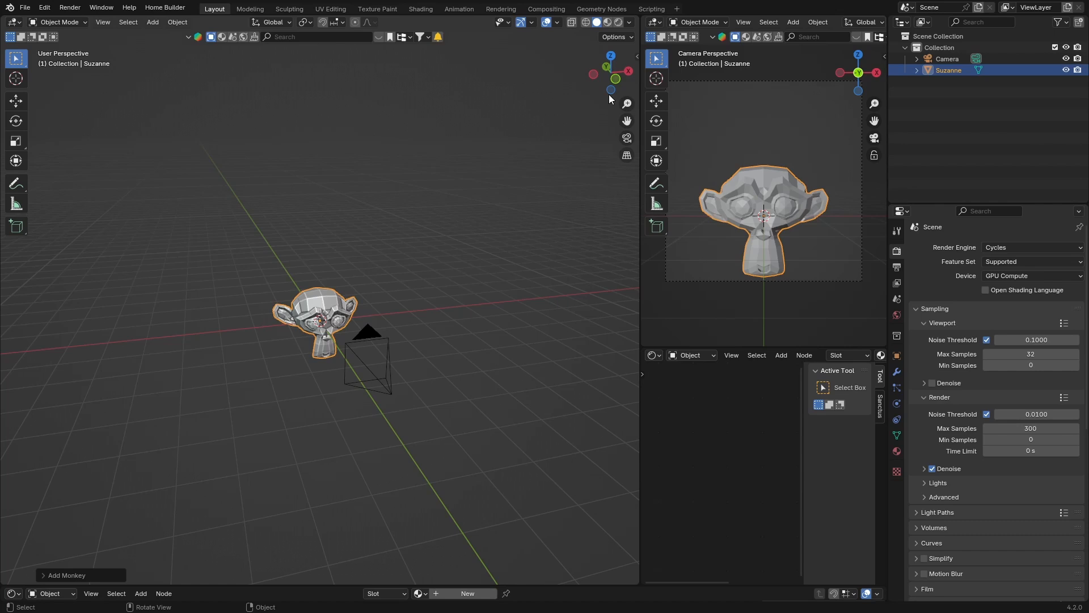
Move the camera further back from the monkey along Y in top view.
{"action": "left_click", "coordinate": [365, 349]}
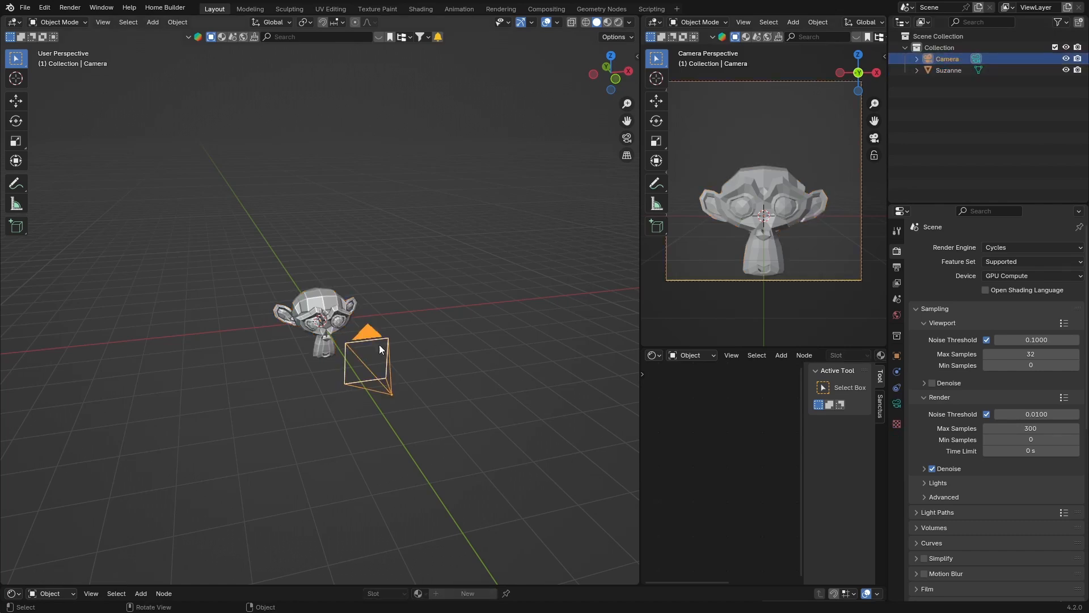
{"action": "key", "text": "KP_7"}
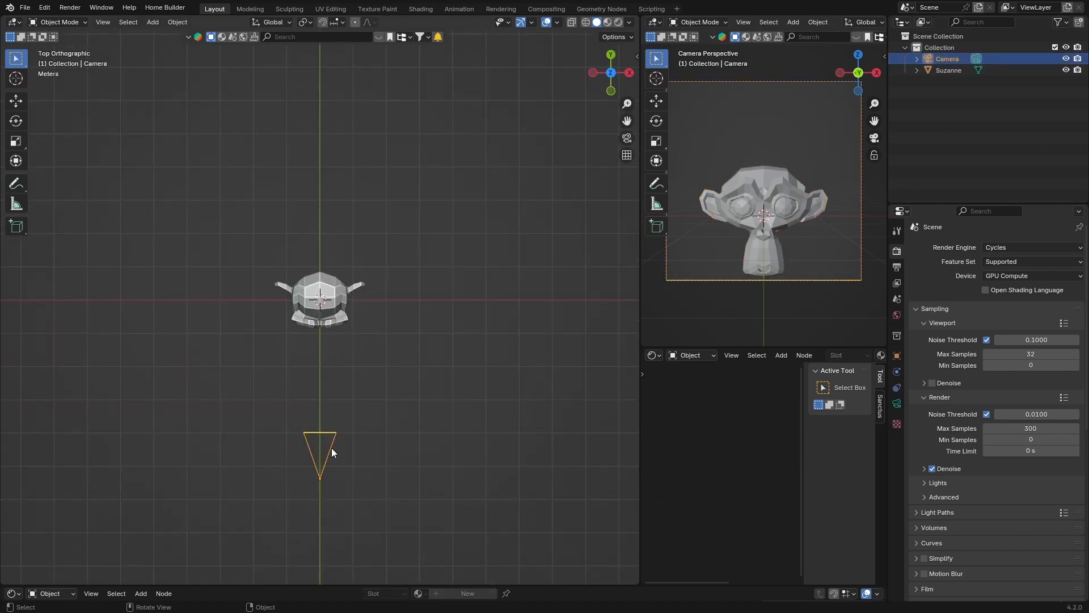
{"action": "left_click_drag", "start_coordinate": [320, 438], "coordinate": [320, 517]}
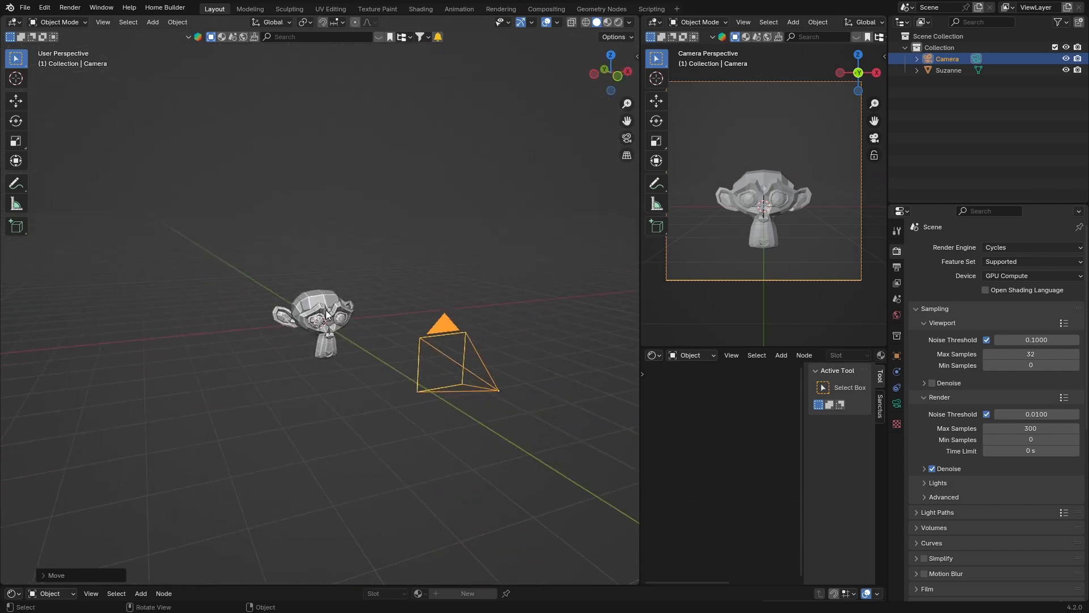
Give Suzanne a Subdivision Surface modifier so the head renders smooth.
{"action": "left_click", "coordinate": [321, 318]}
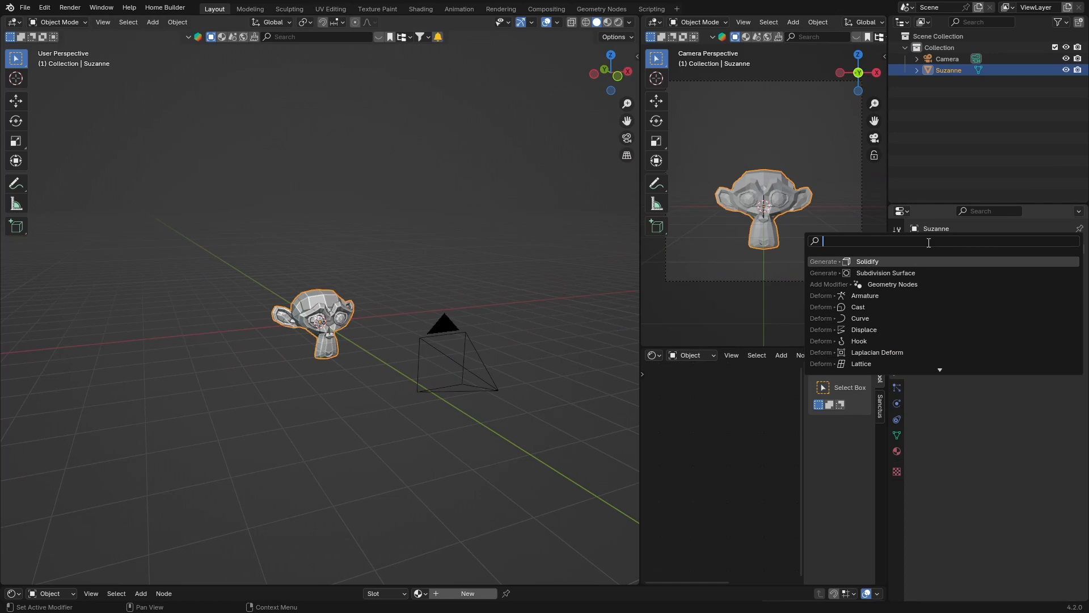
{"action": "type", "text": "su"}
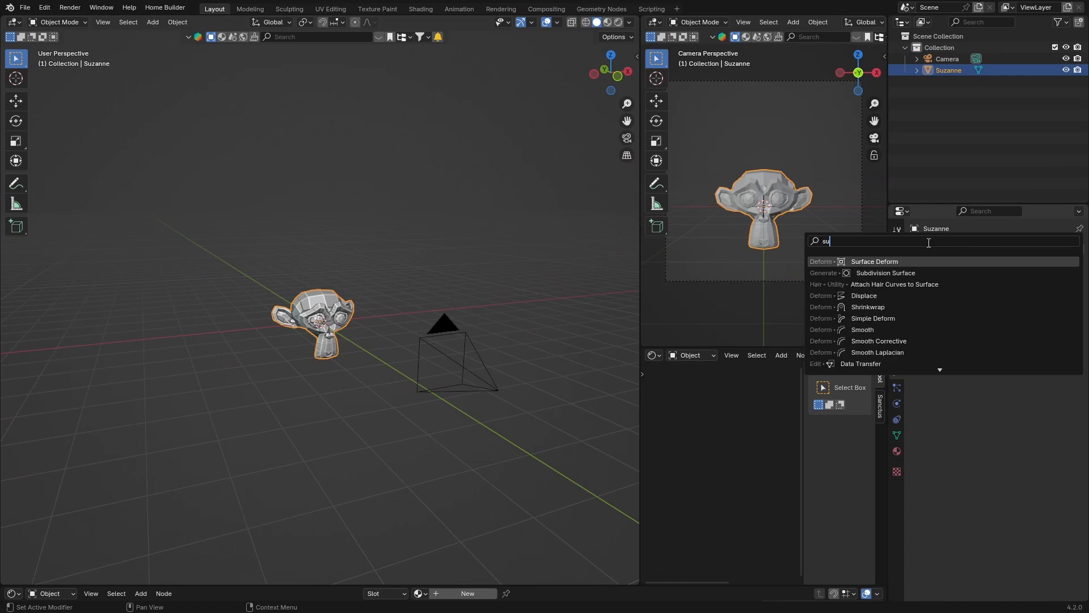
{"action": "left_click", "coordinate": [885, 272]}
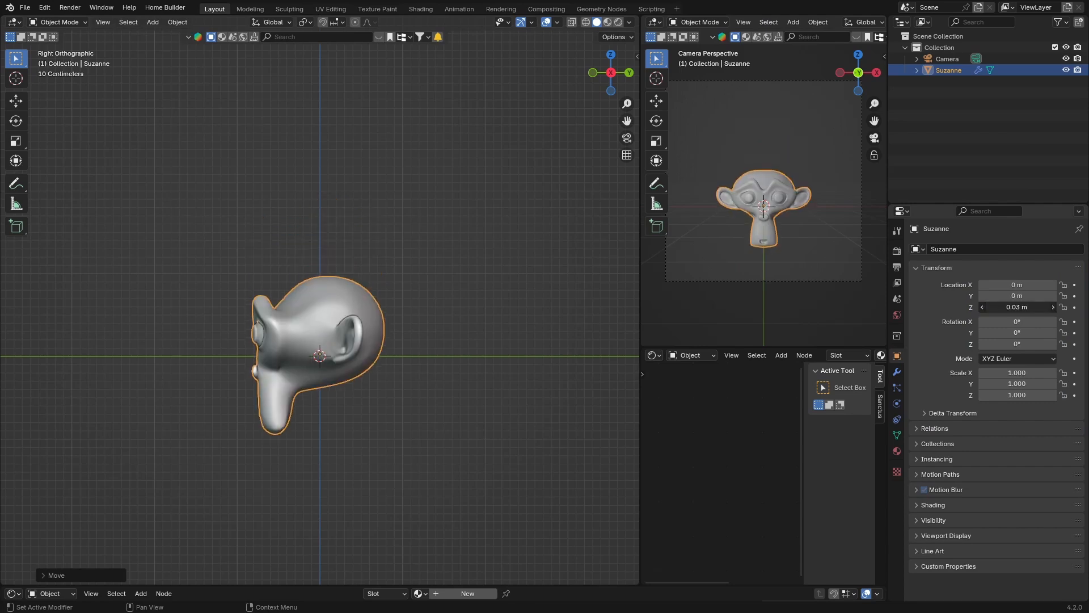
Raise Suzanne along Z to about 0.74 m above the ground grid.
{"action": "left_click_drag", "start_coordinate": [317, 354], "coordinate": [317, 295]}
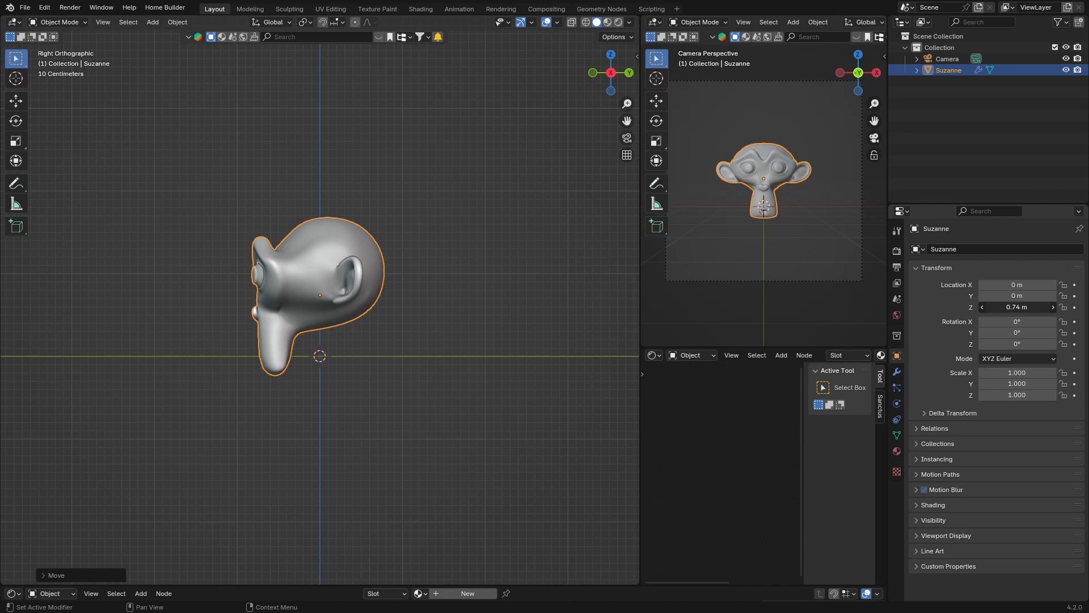
{"action": "left_click_drag", "start_coordinate": [316, 291], "coordinate": [316, 278]}
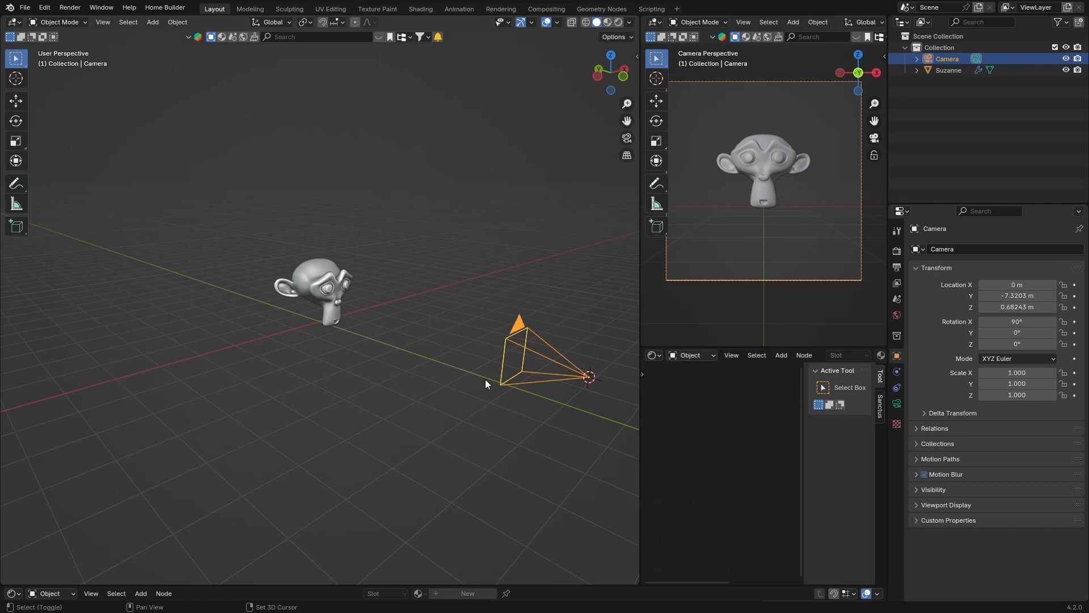
Add a plain-axes empty at the camera's location.
{"action": "left_click", "coordinate": [151, 21]}
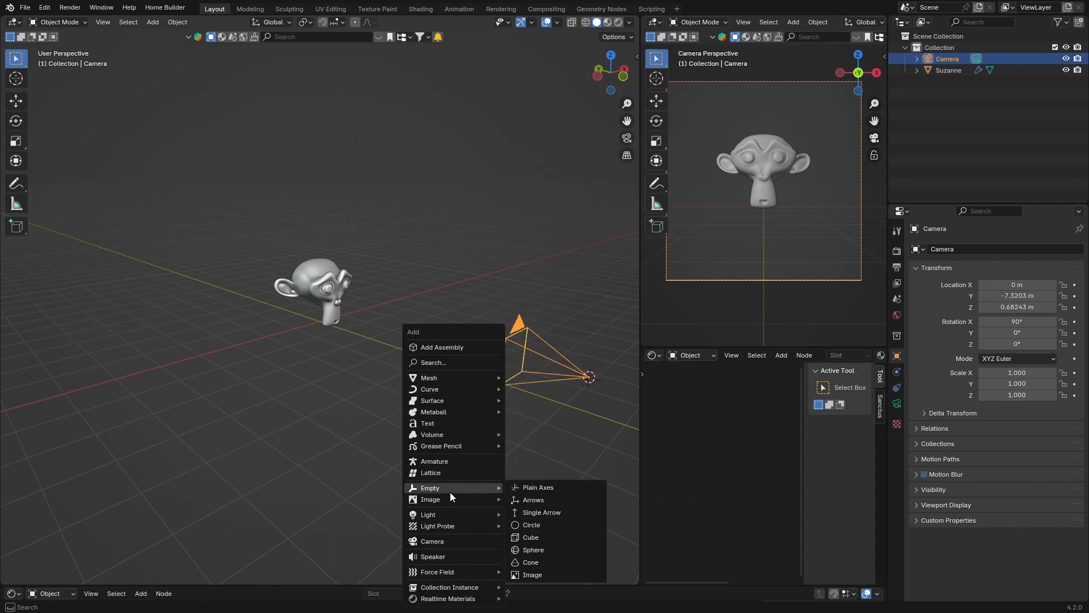
{"action": "mouse_move", "coordinate": [552, 488]}
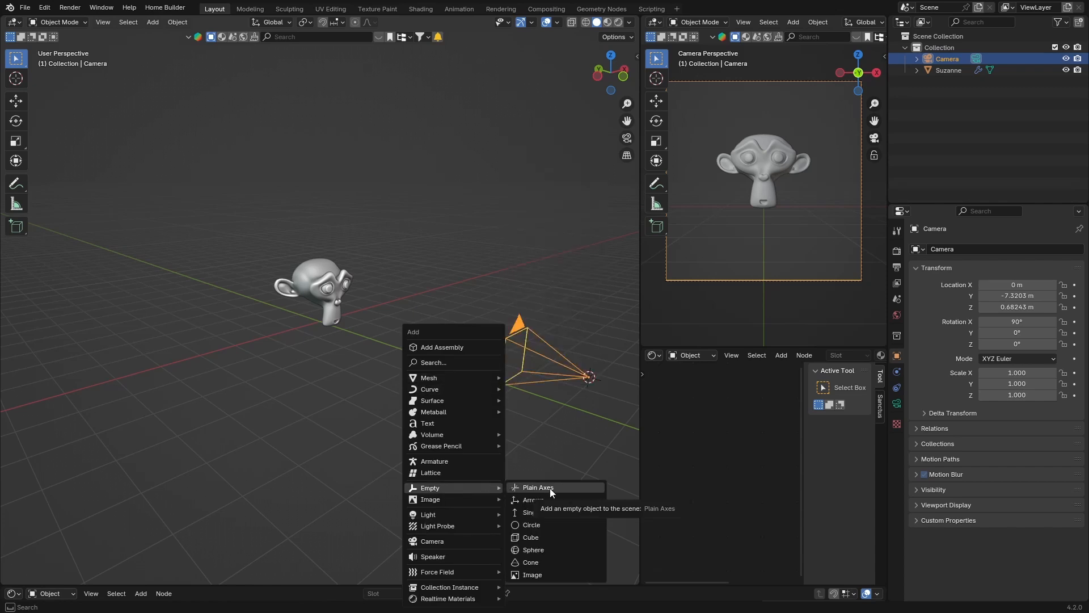
{"action": "left_click", "coordinate": [538, 488]}
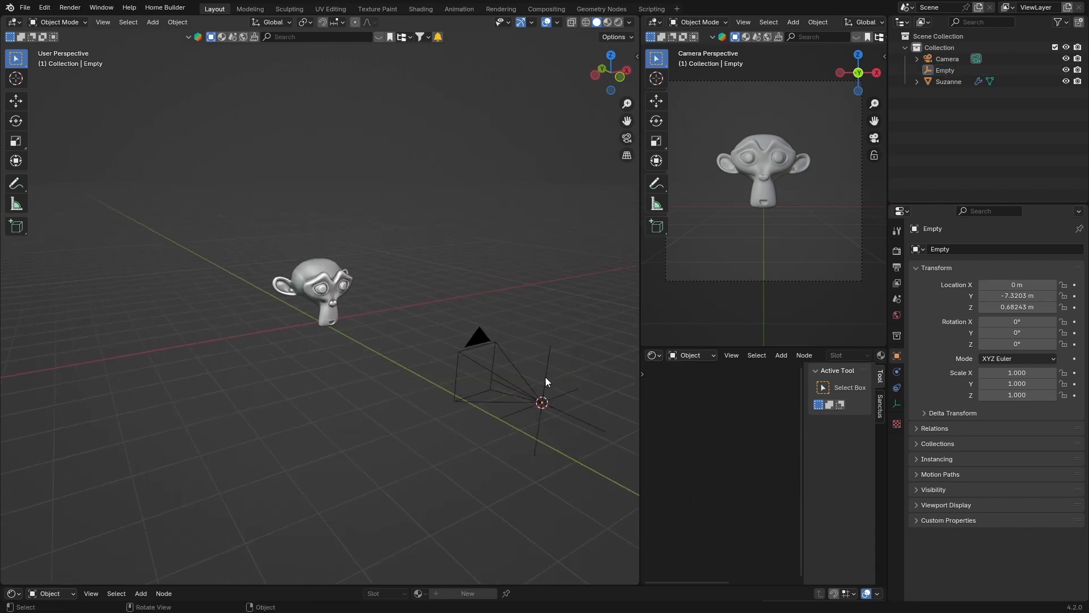
Select the new empty together with the camera.
{"action": "left_click", "coordinate": [944, 70]}
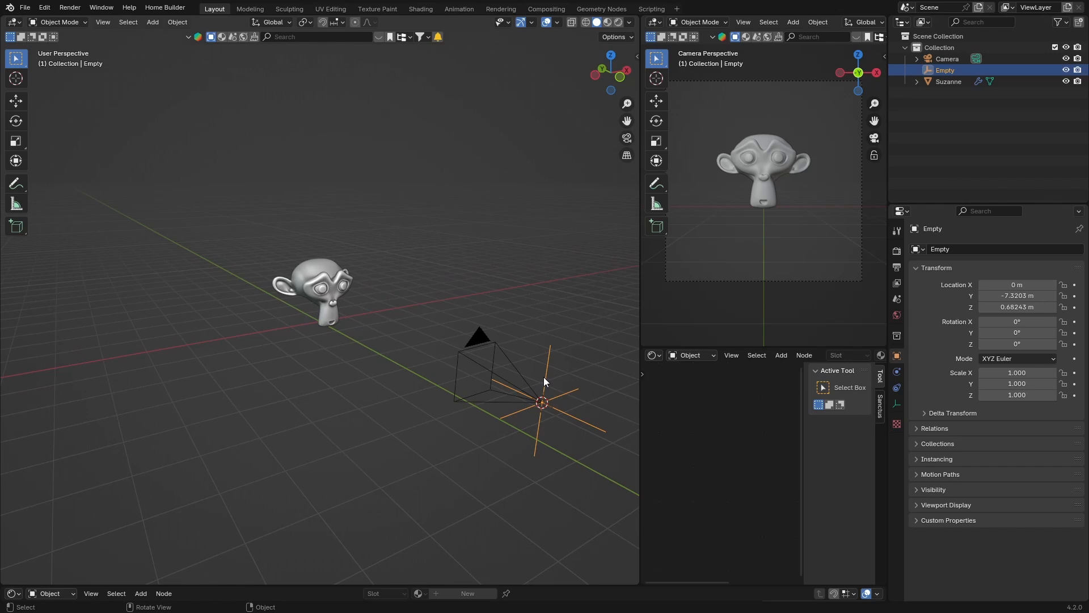
{"action": "left_click", "coordinate": [476, 347]}
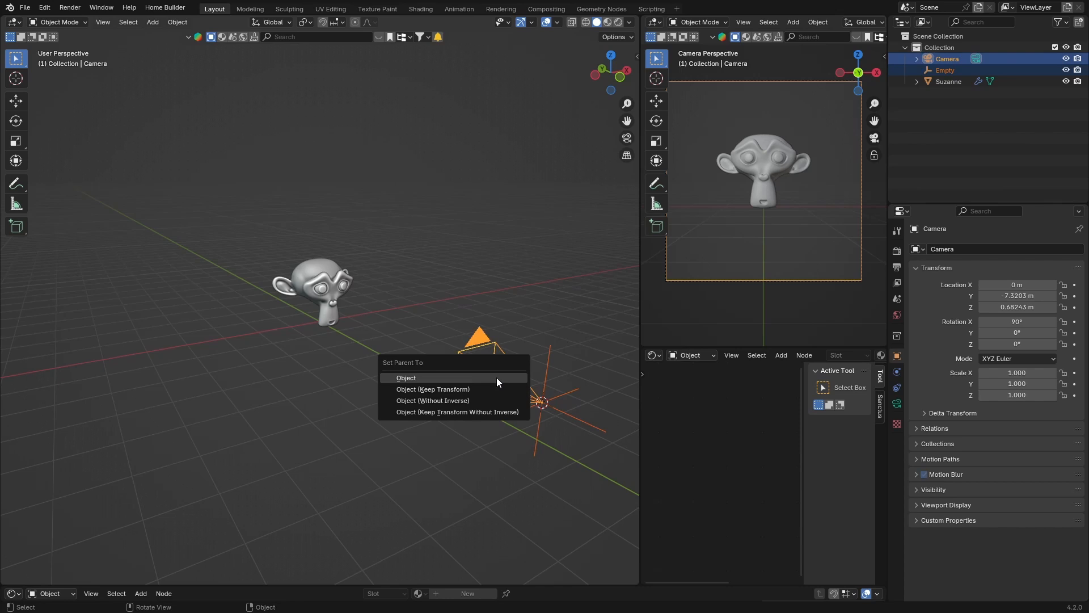
{"action": "mouse_move", "coordinate": [443, 392]}
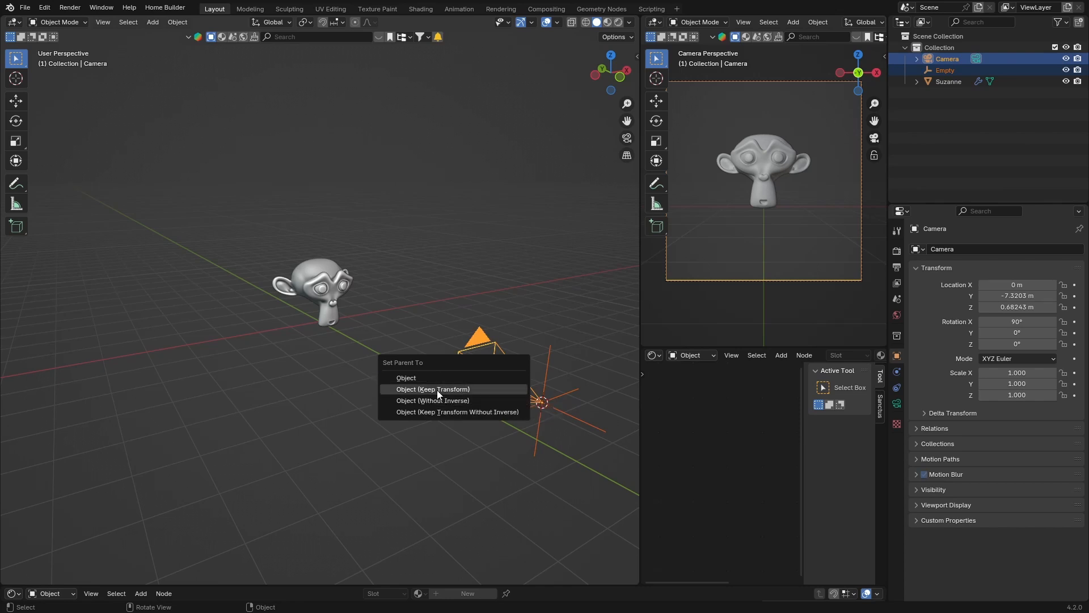
Parent the empty to the camera using Object (Keep Transform).
{"action": "left_click", "coordinate": [434, 389]}
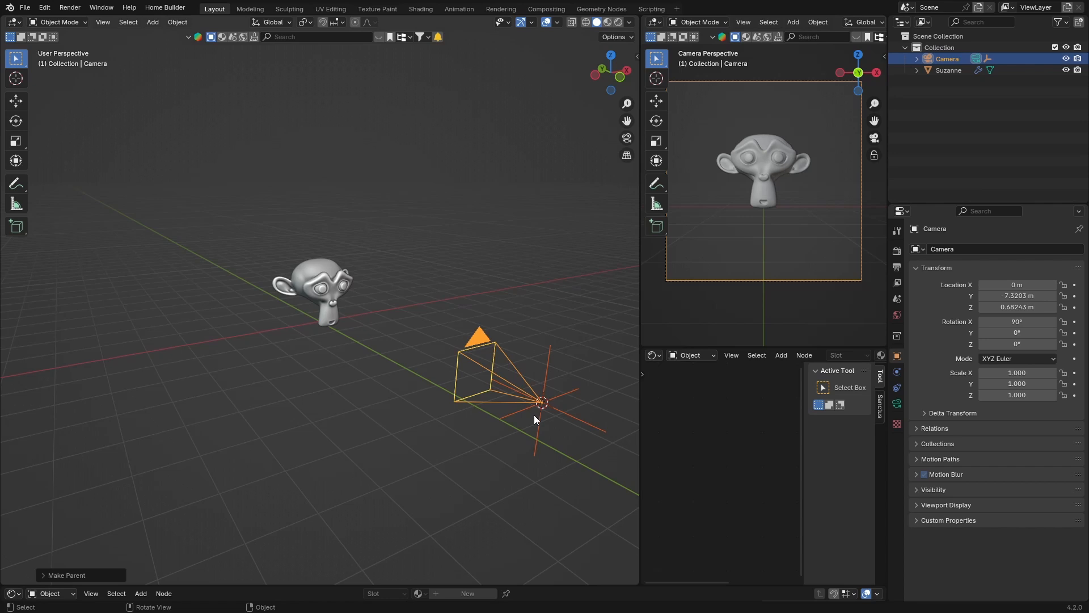
{"action": "mouse_move", "coordinate": [509, 413]}
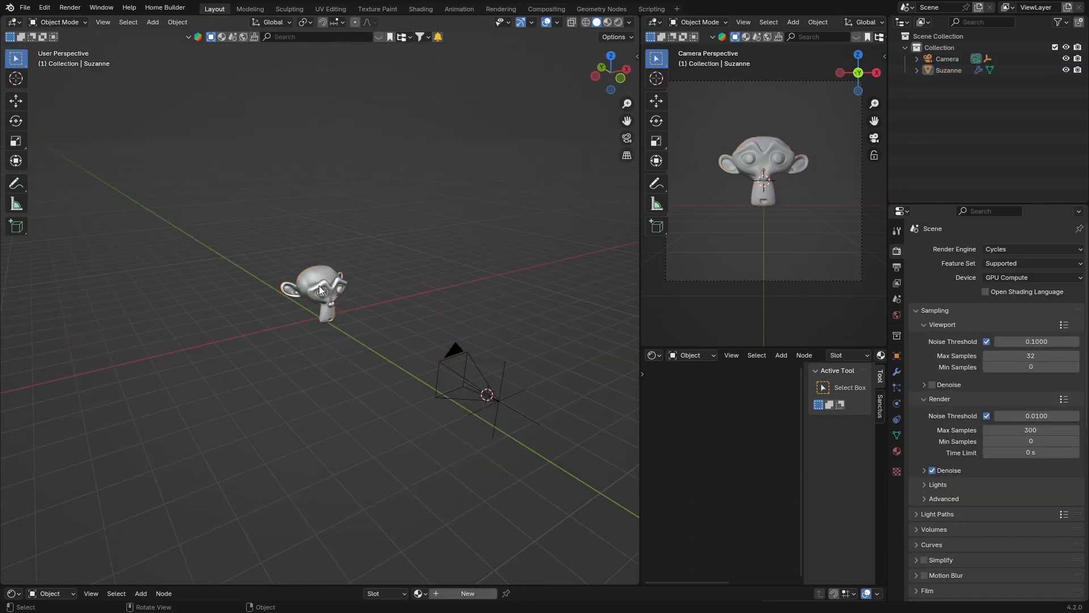
Add a Track To constraint to Suzanne with no target yet.
{"action": "left_click", "coordinate": [319, 290]}
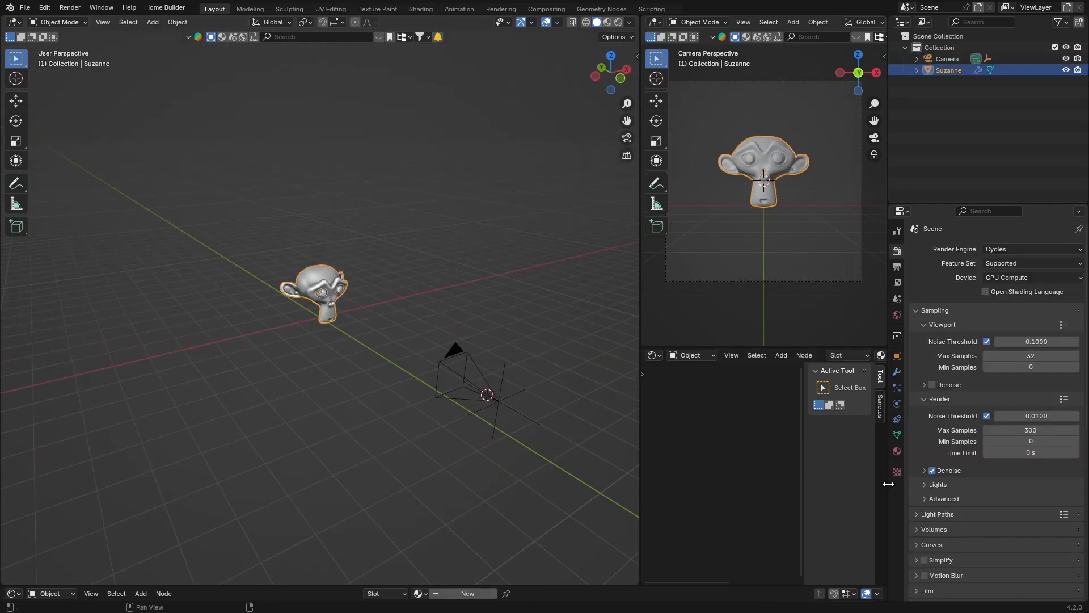
{"action": "left_click", "coordinate": [896, 420]}
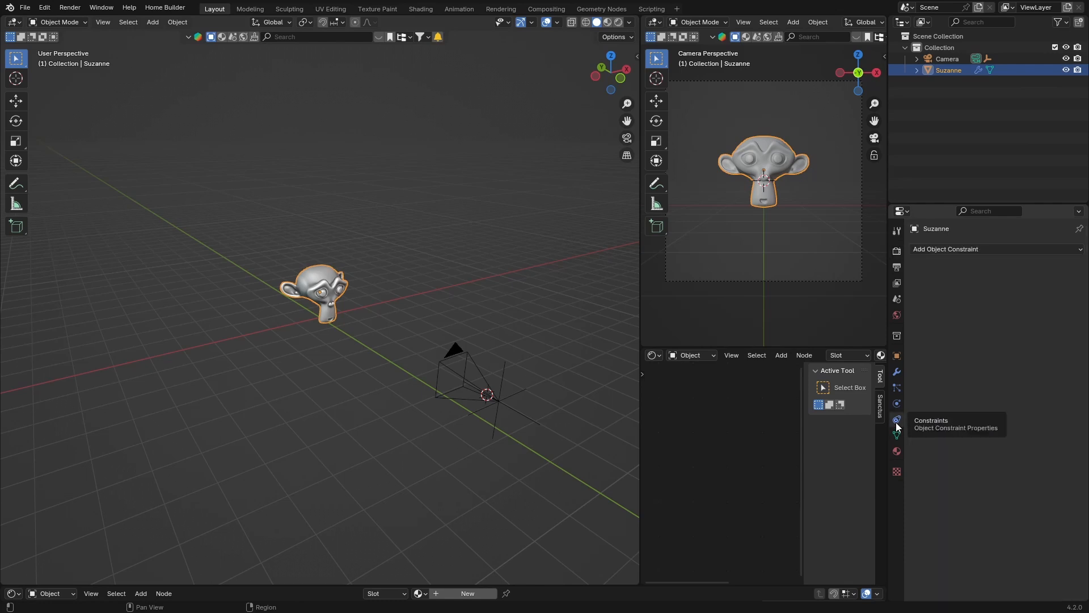
{"action": "left_click", "coordinate": [947, 248]}
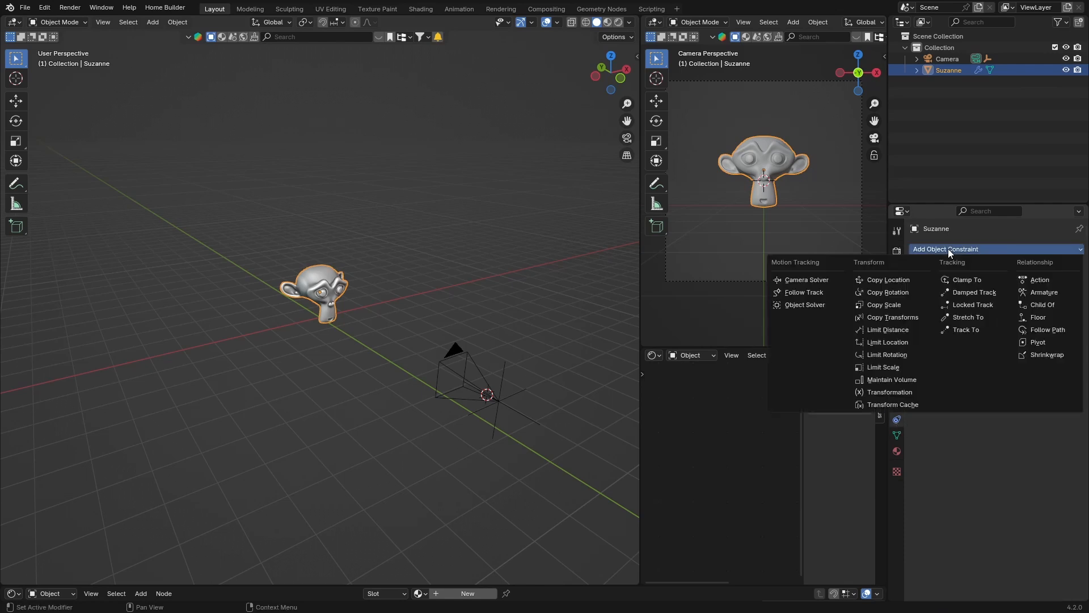
{"action": "mouse_move", "coordinate": [966, 330]}
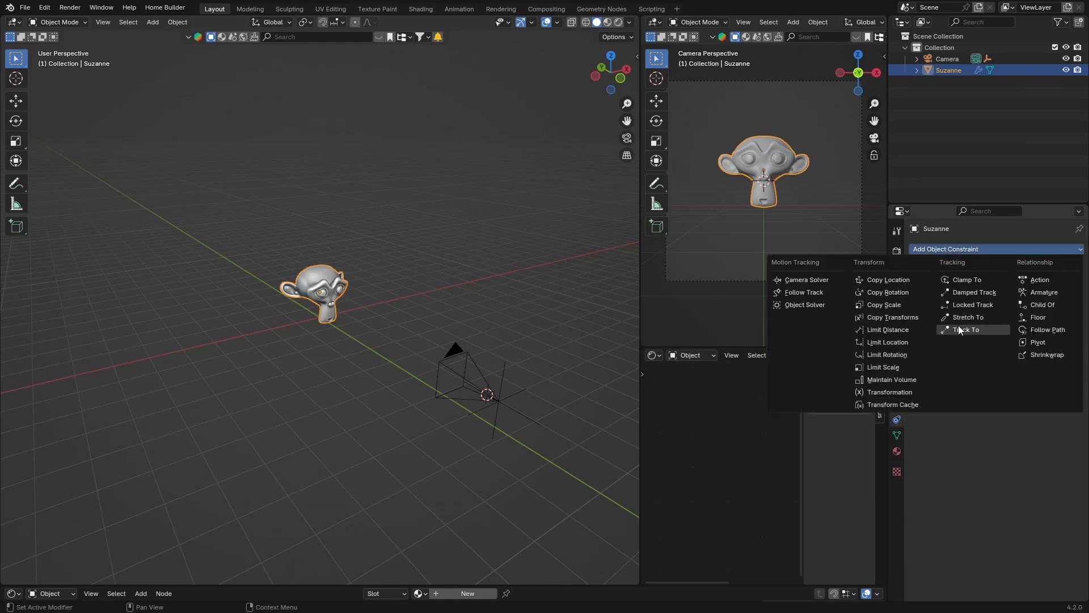
{"action": "mouse_move", "coordinate": [965, 329]}
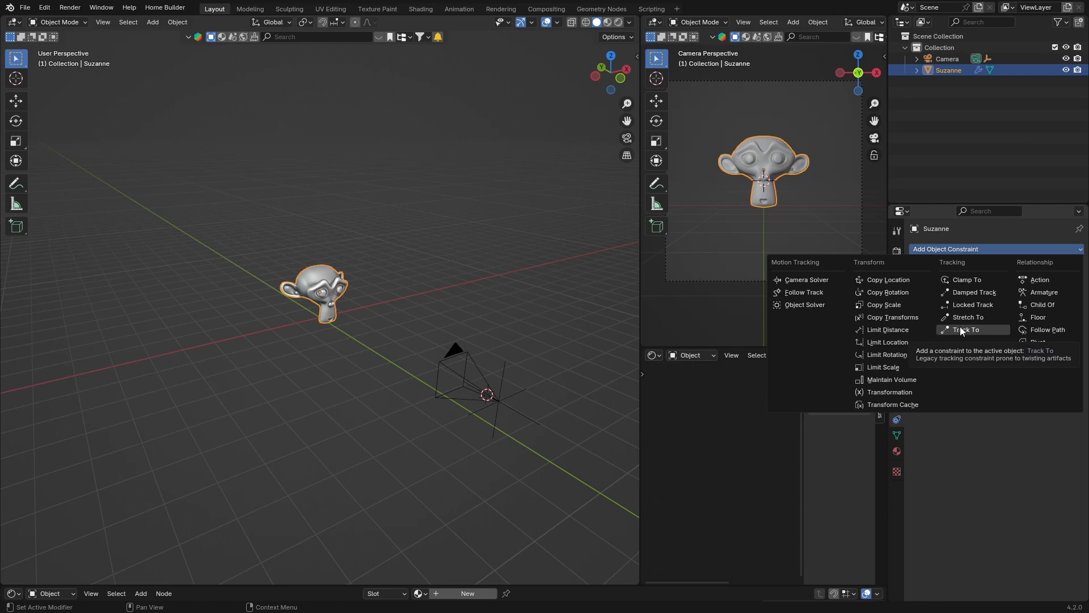
{"action": "left_click", "coordinate": [965, 329]}
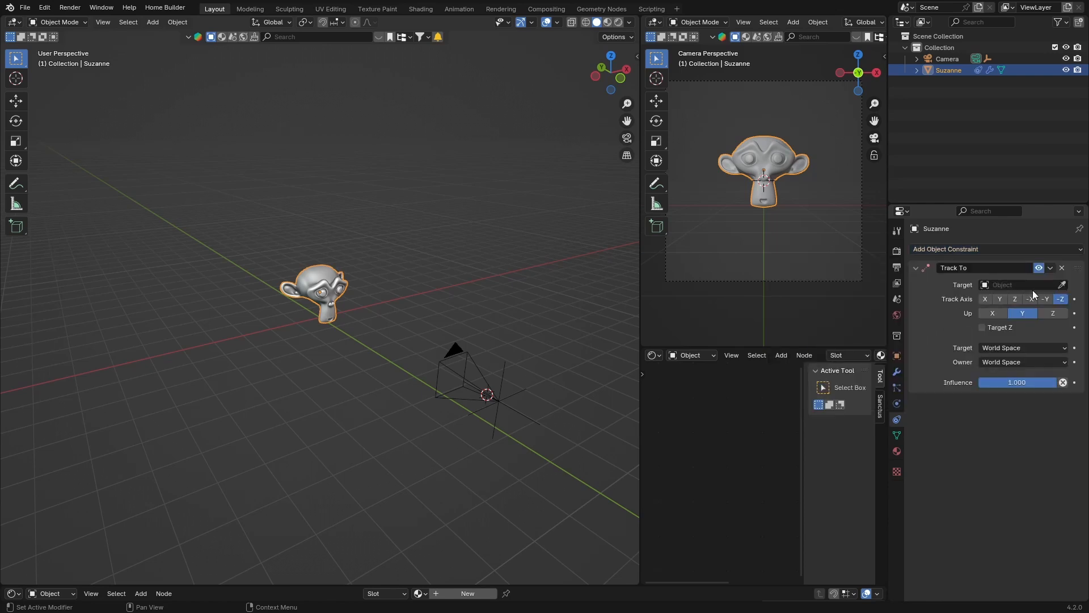
Target the Track To constraint at the empty, tracking −Y with Z up.
{"action": "left_click", "coordinate": [1020, 285]}
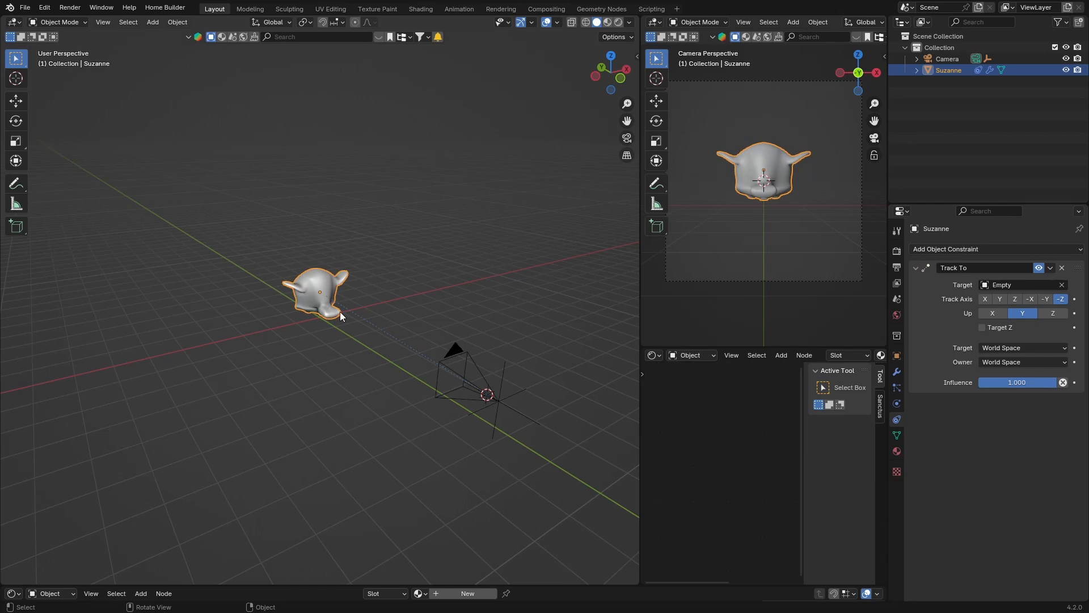
{"action": "mouse_move", "coordinate": [349, 345]}
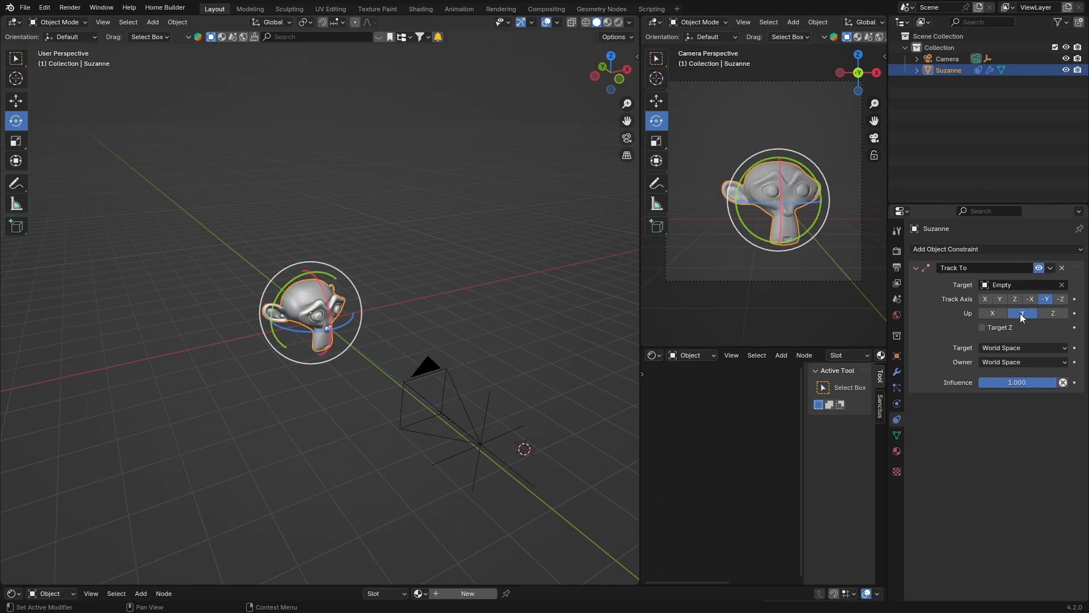
{"action": "left_click", "coordinate": [1052, 313]}
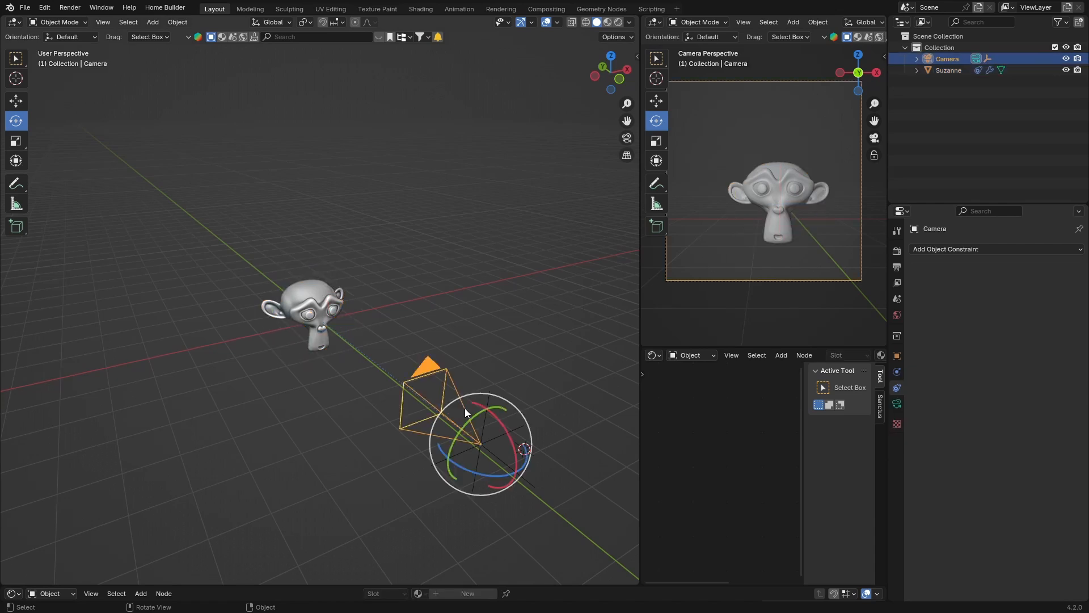
Move the camera toward the lower left so Suzanne turns to follow it.
{"action": "left_click_drag", "start_coordinate": [479, 445], "coordinate": [376, 413]}
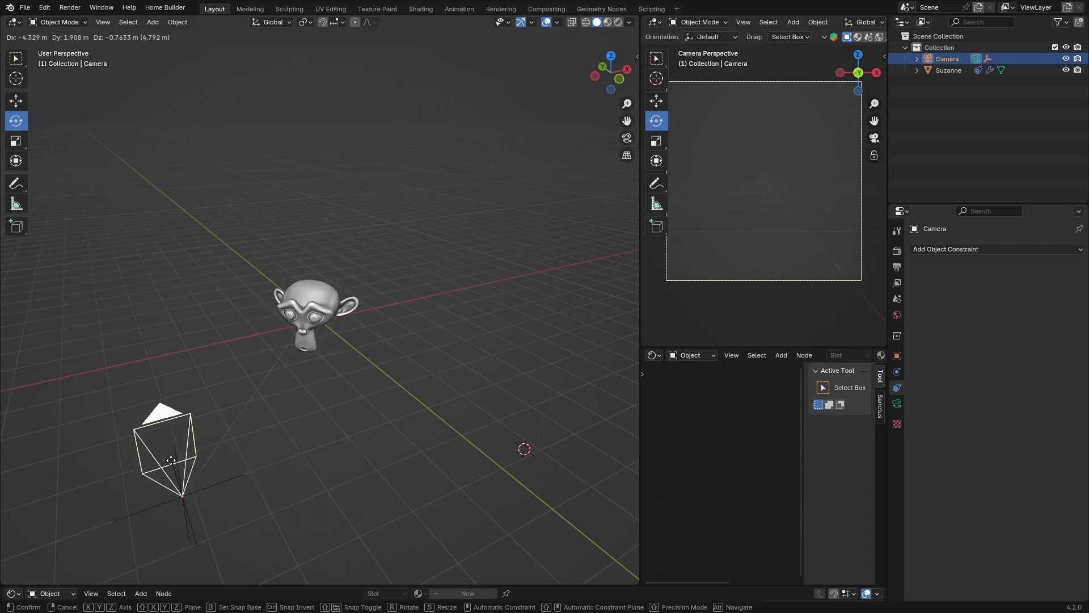
{"action": "left_click", "coordinate": [305, 316]}
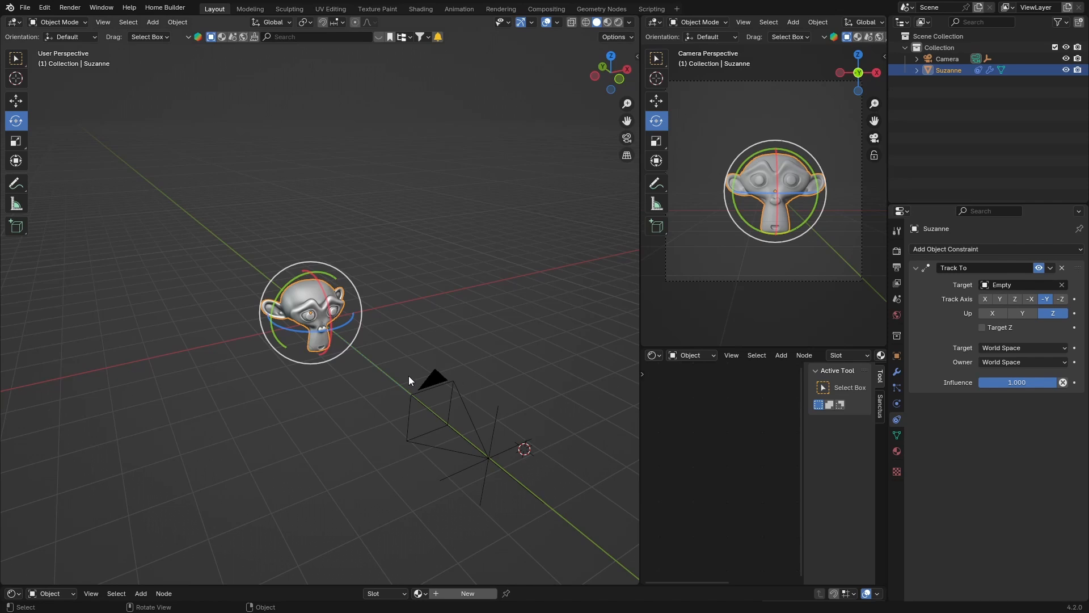
{"action": "left_click", "coordinate": [433, 382]}
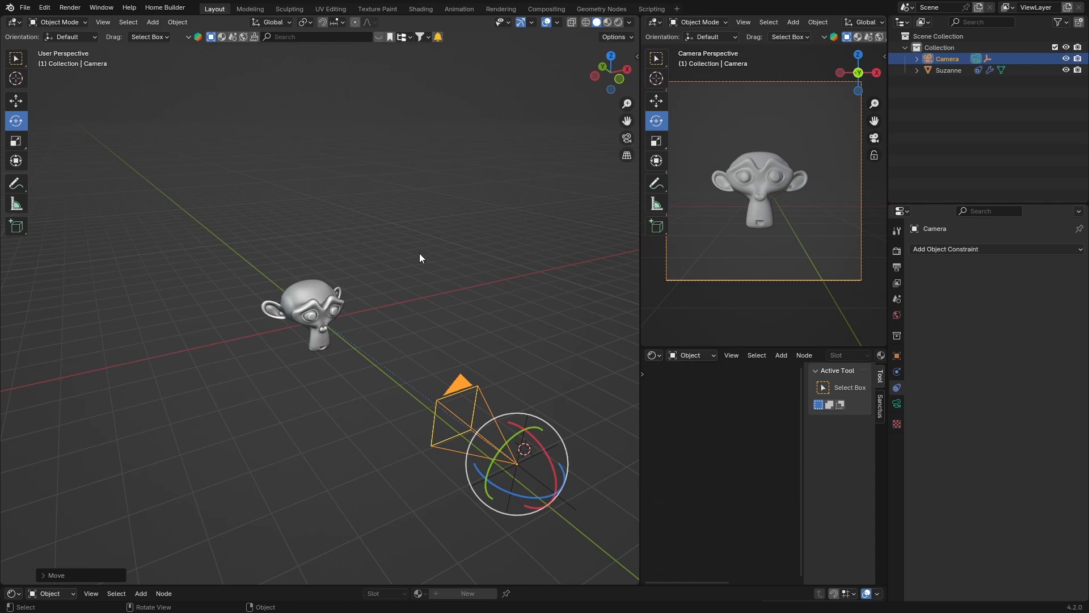
{"action": "mouse_move", "coordinate": [451, 293]}
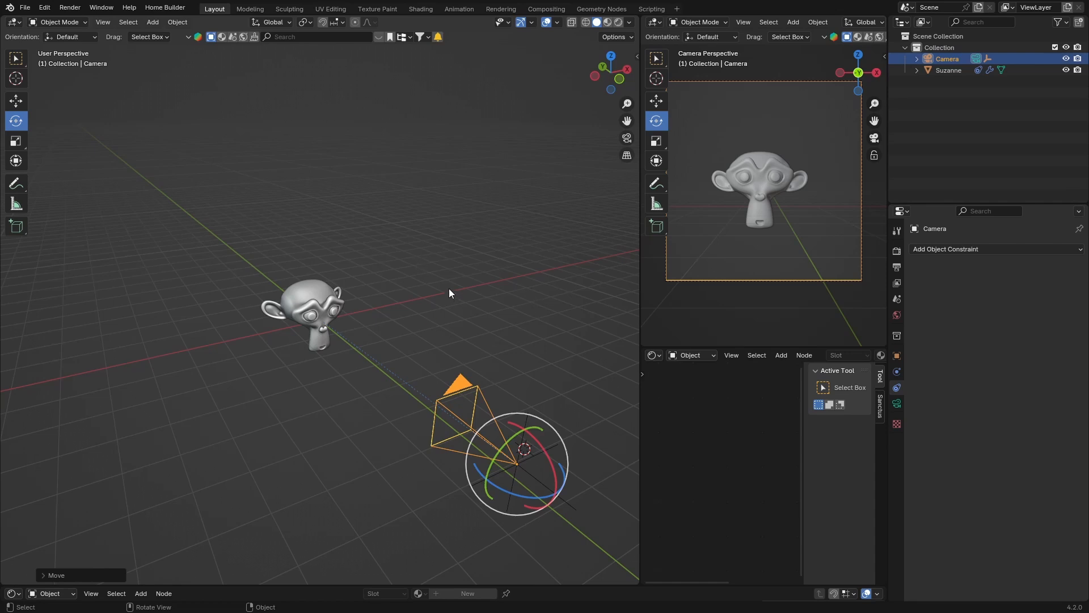
{"action": "mouse_move", "coordinate": [386, 359]}
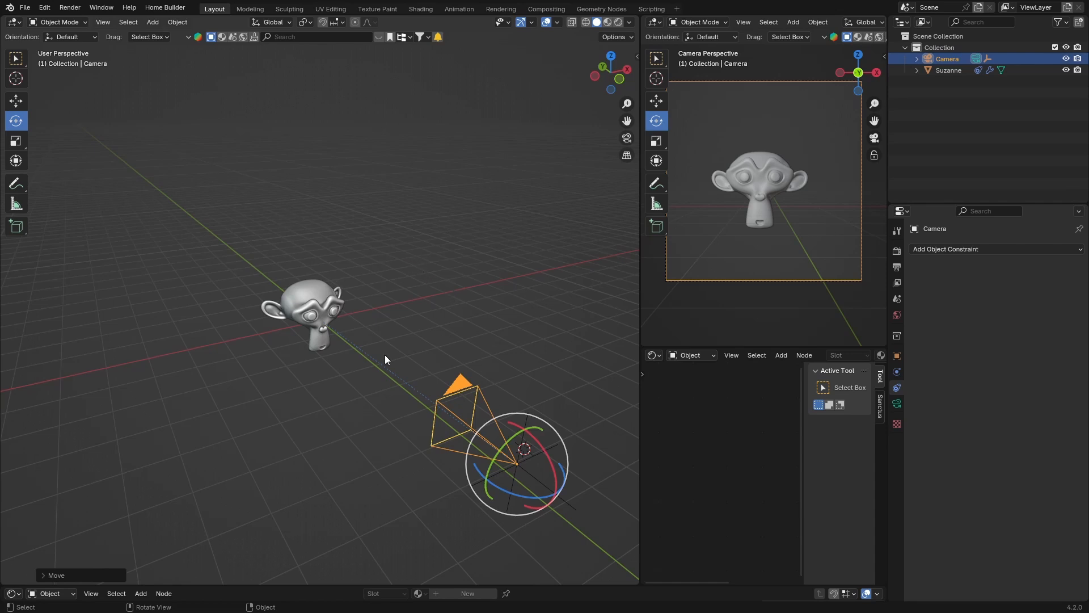
{"action": "mouse_move", "coordinate": [458, 290]}
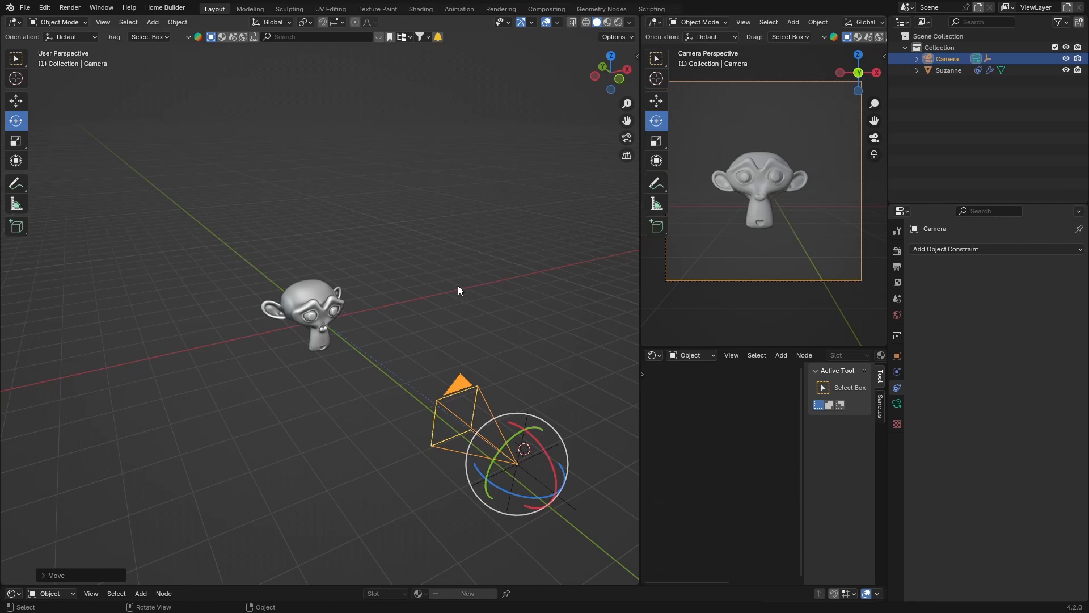
{"action": "mouse_move", "coordinate": [166, 149]}
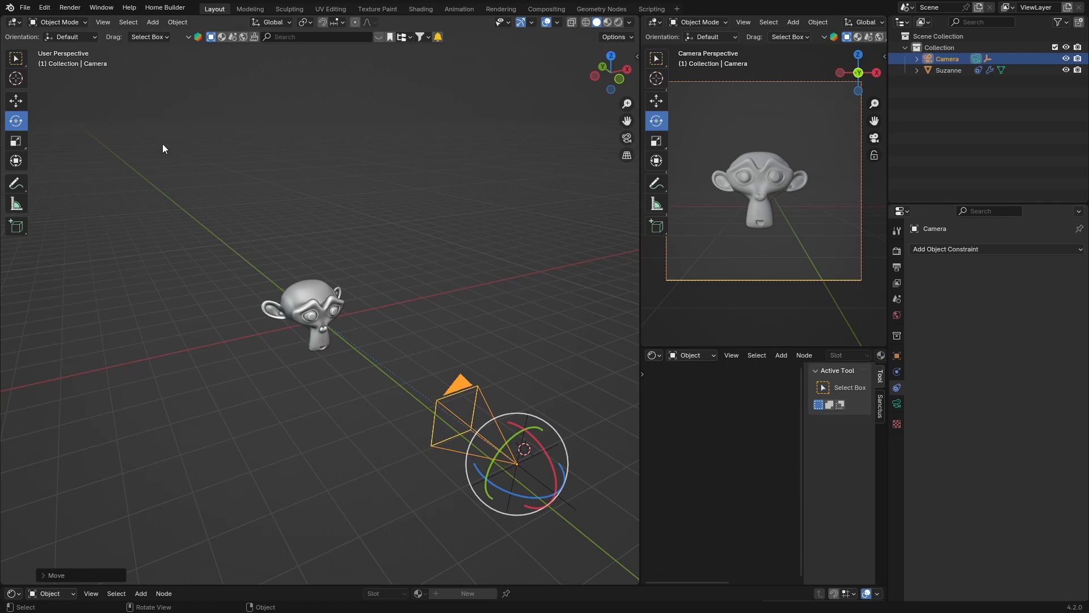
{"action": "mouse_move", "coordinate": [238, 249]}
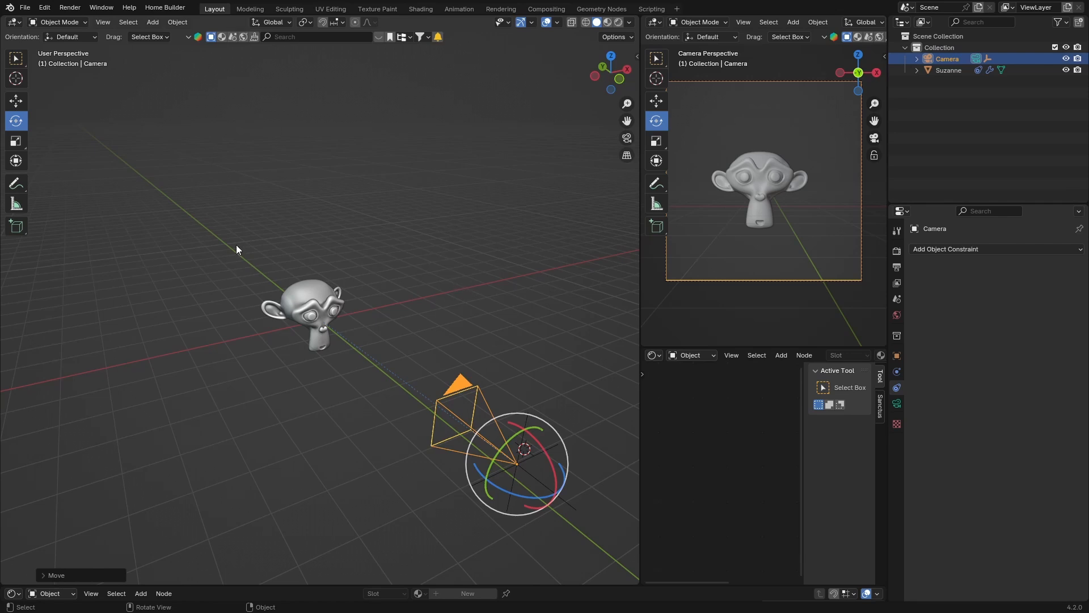
{"action": "mouse_move", "coordinate": [303, 245]}
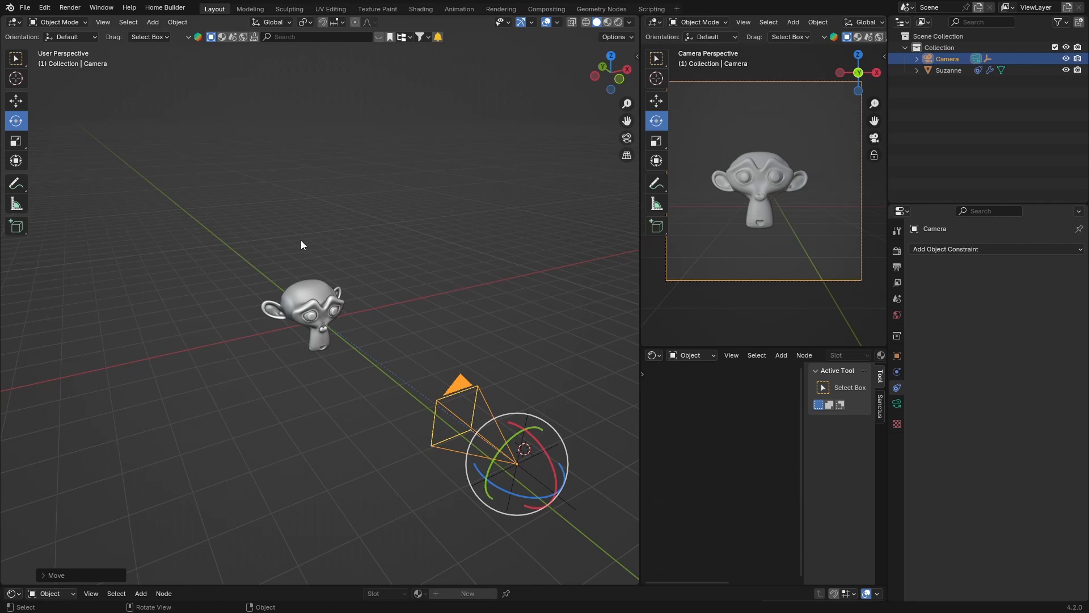